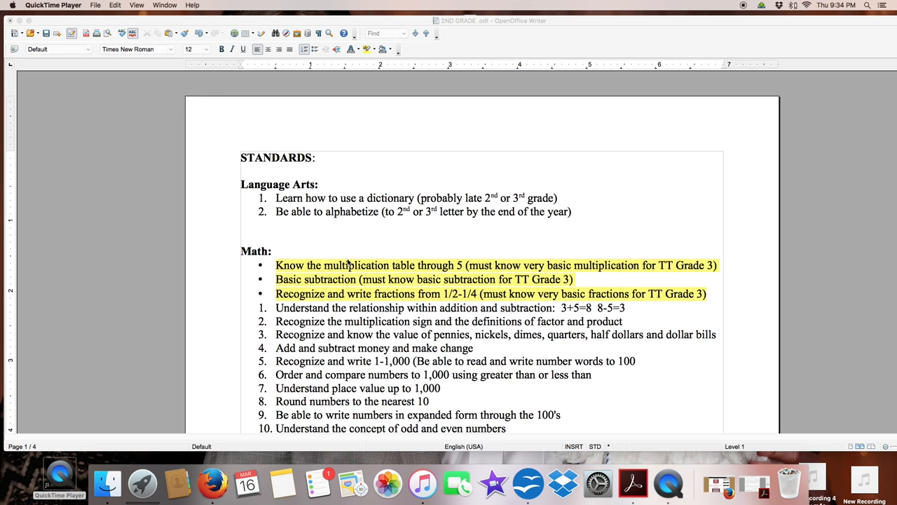
pyautogui.moveTo(334, 239)
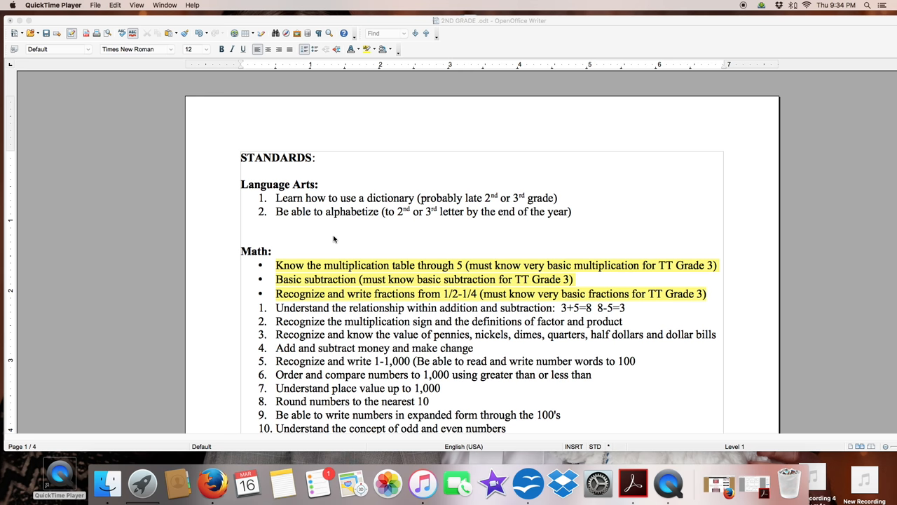
pyautogui.moveTo(297, 185)
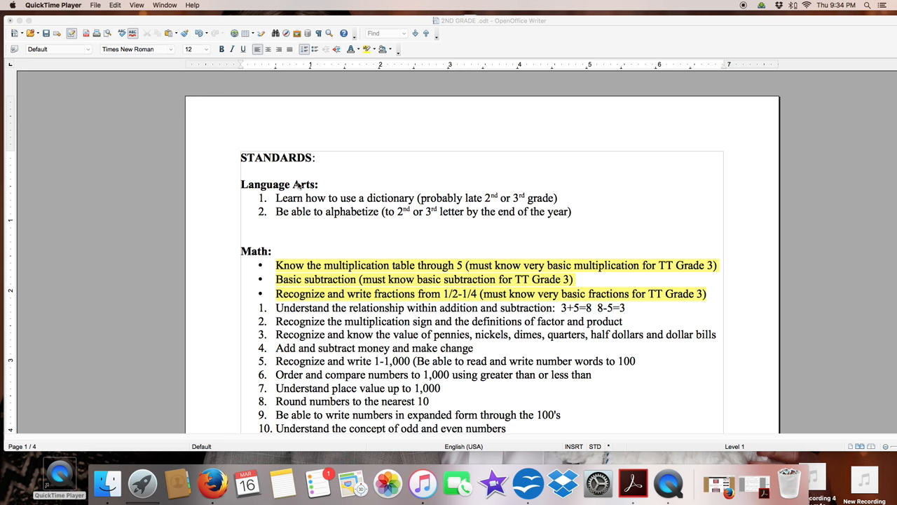
pyautogui.moveTo(434, 104)
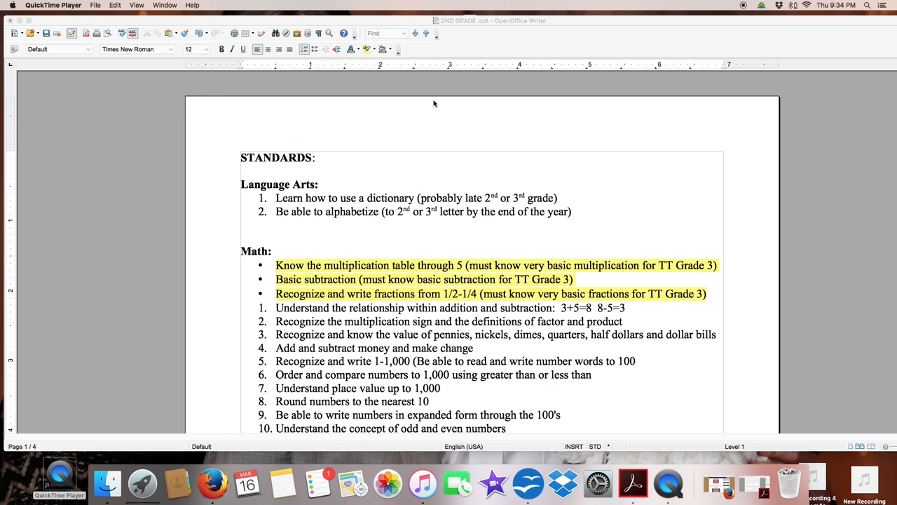
pyautogui.moveTo(304, 152)
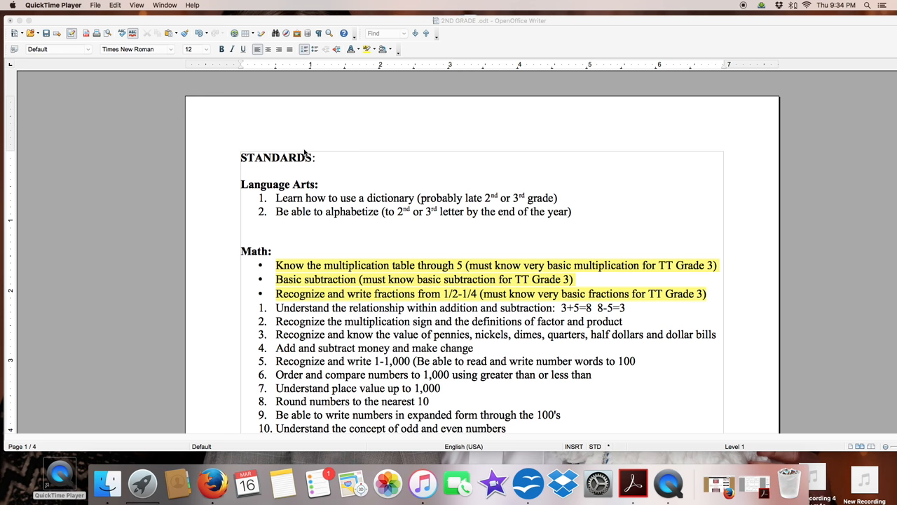
pyautogui.moveTo(269, 173)
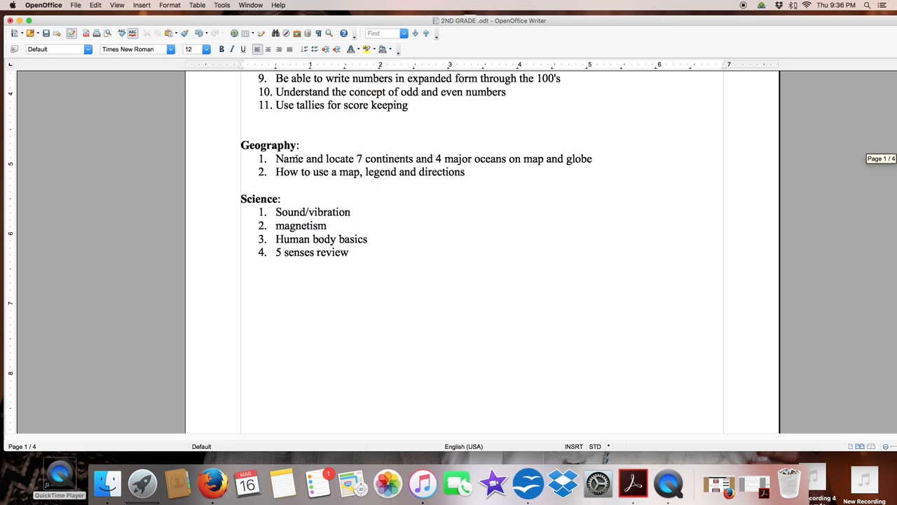
pyautogui.scroll(-3)
pyautogui.write('M')
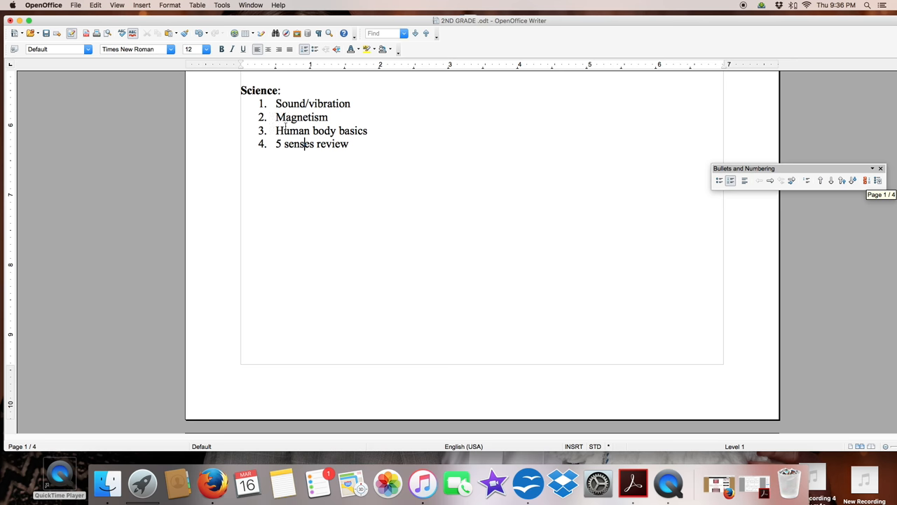
pyautogui.moveTo(309, 117)
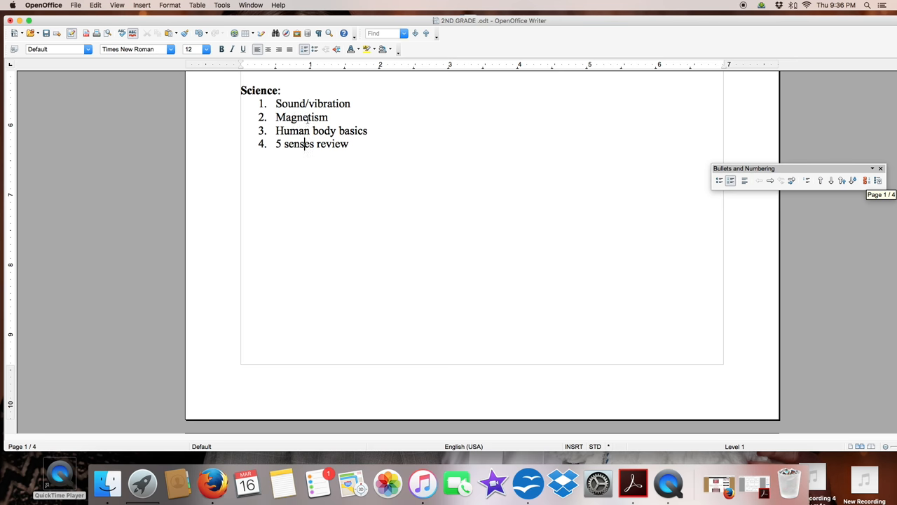
pyautogui.scroll(-3)
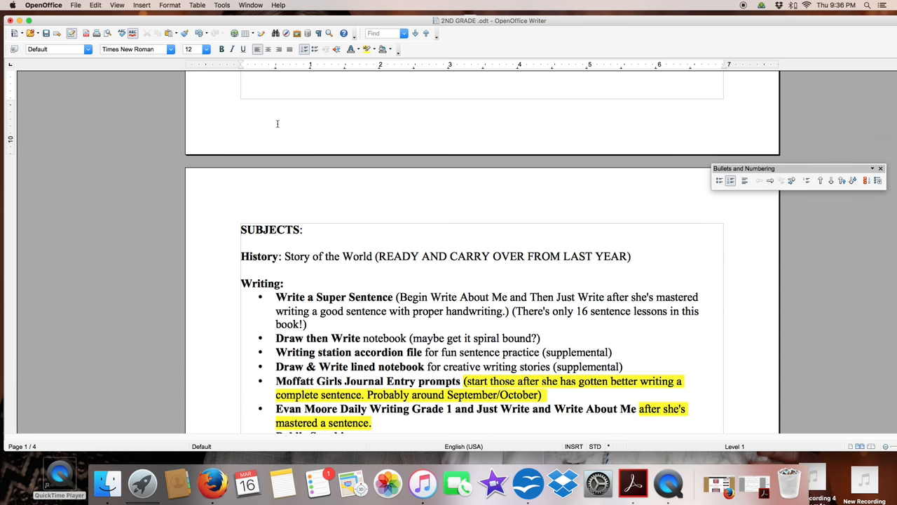
pyautogui.scroll(-3)
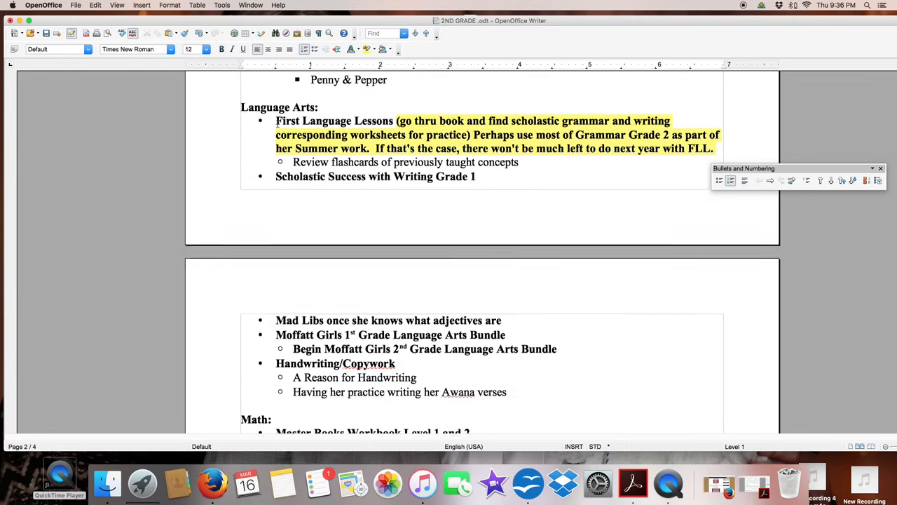
pyautogui.scroll(-3)
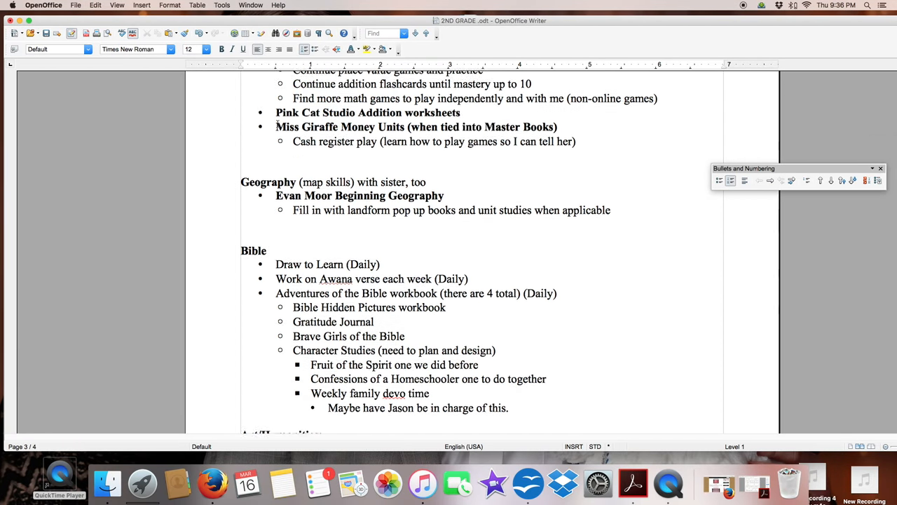
pyautogui.scroll(-3)
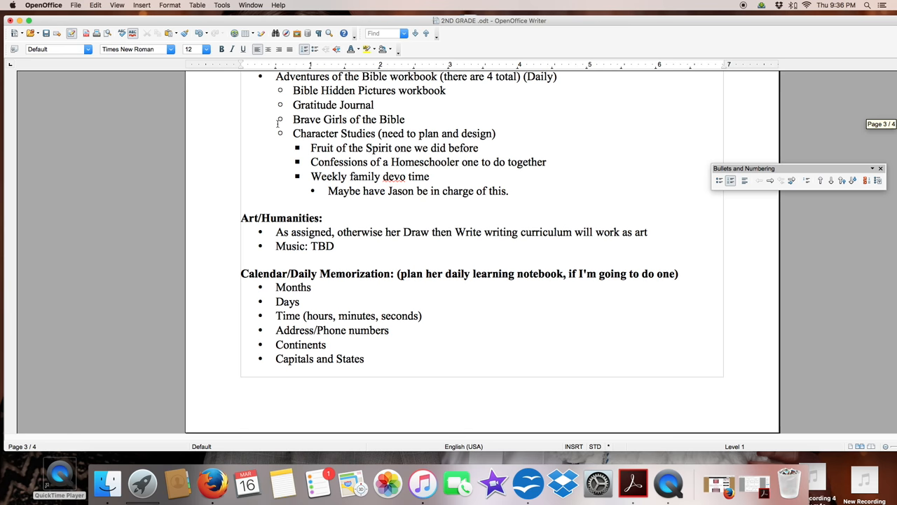
pyautogui.scroll(-3)
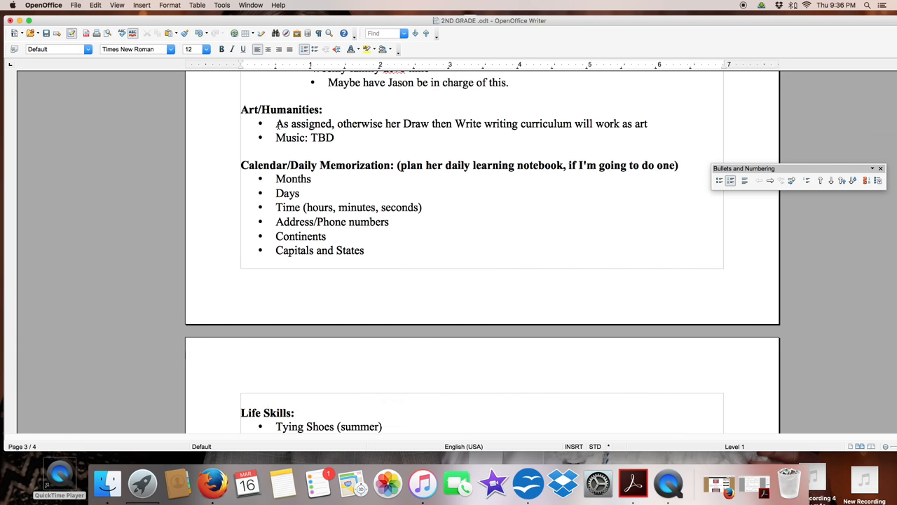
pyautogui.scroll(-3)
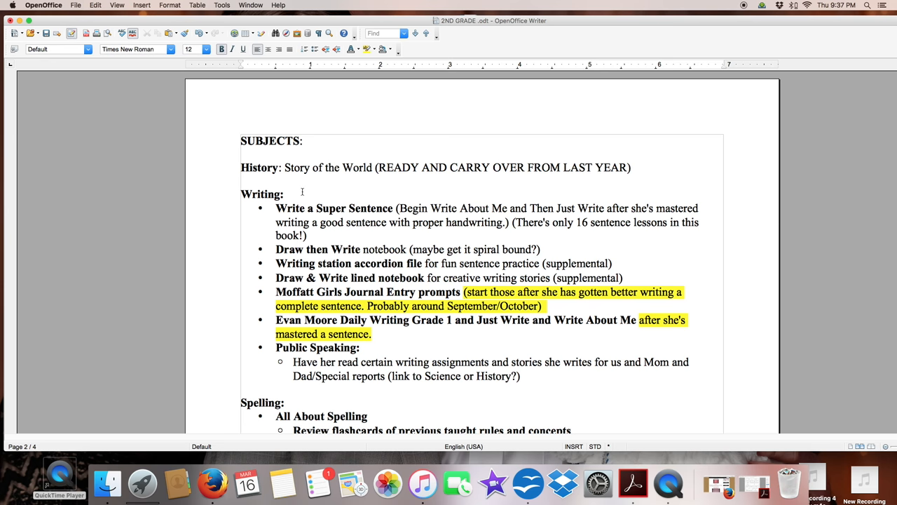
pyautogui.moveTo(298, 174)
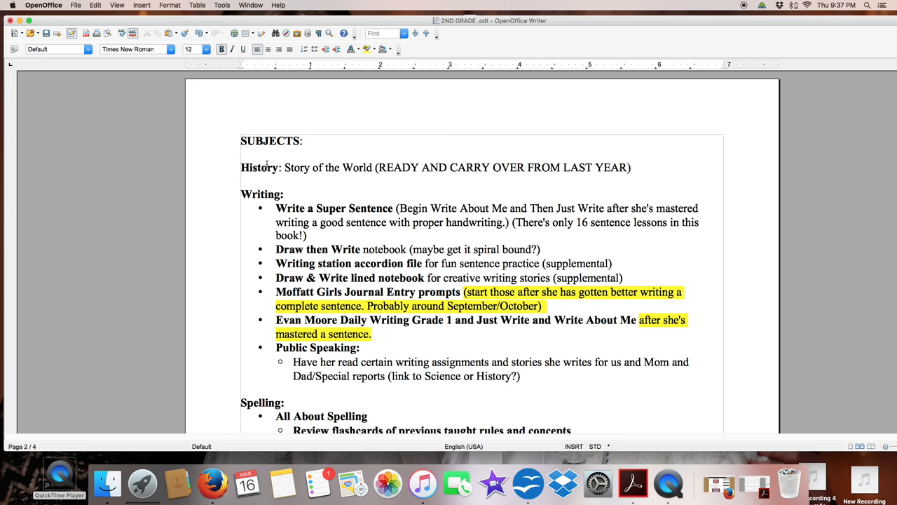
pyautogui.scroll(-3)
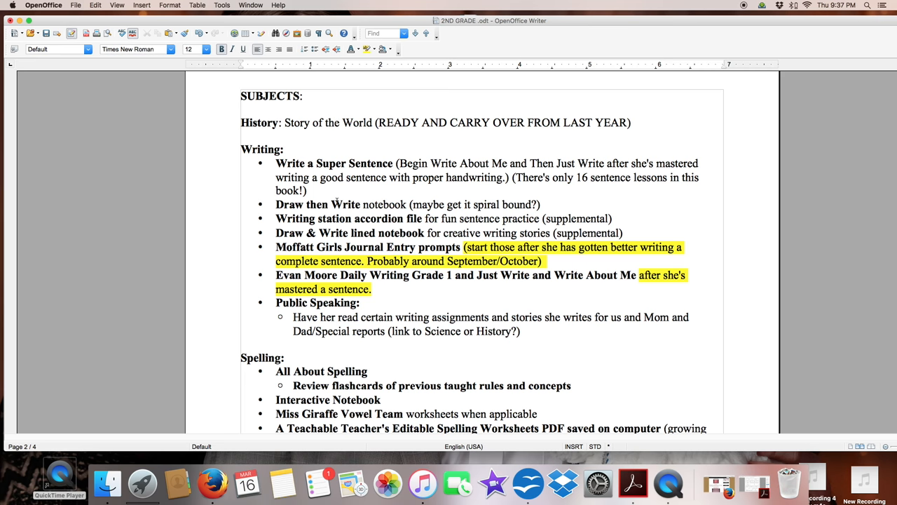
pyautogui.moveTo(338, 201)
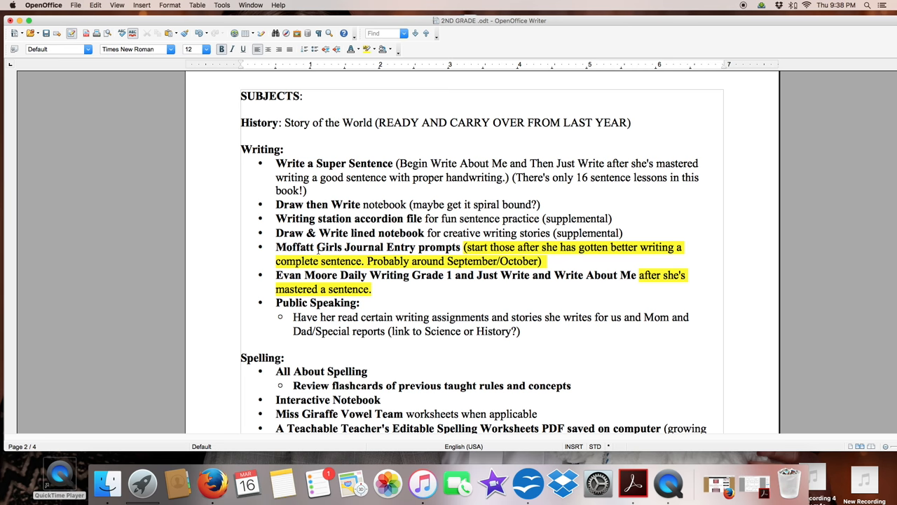
pyautogui.moveTo(447, 253)
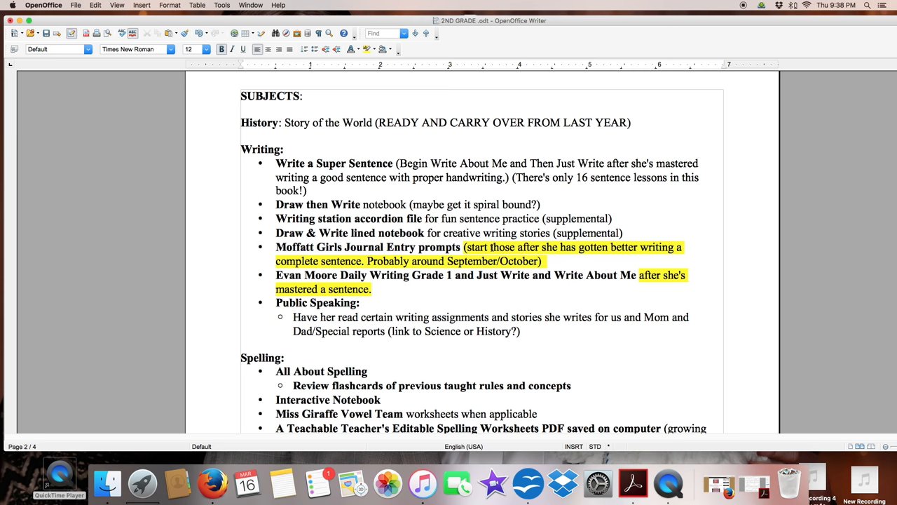
pyautogui.moveTo(301, 172)
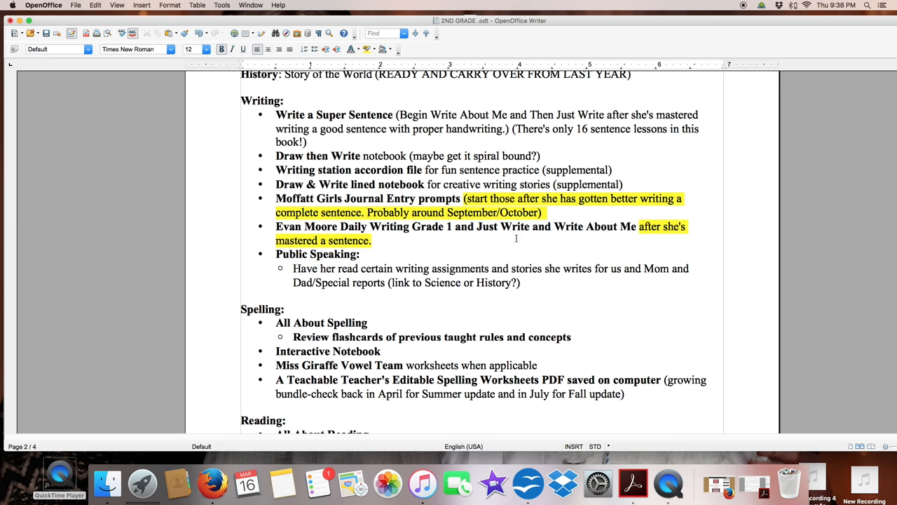
pyautogui.scroll(-3)
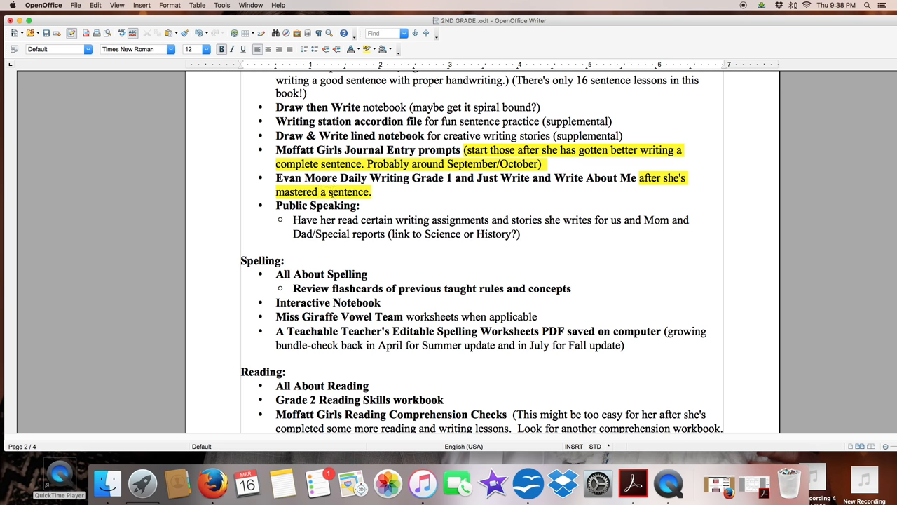
pyautogui.scroll(-3)
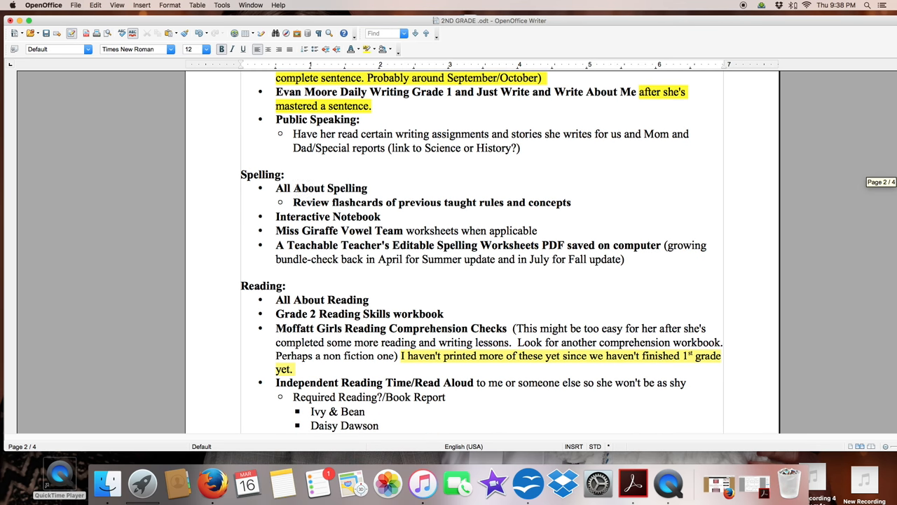
pyautogui.scroll(-3)
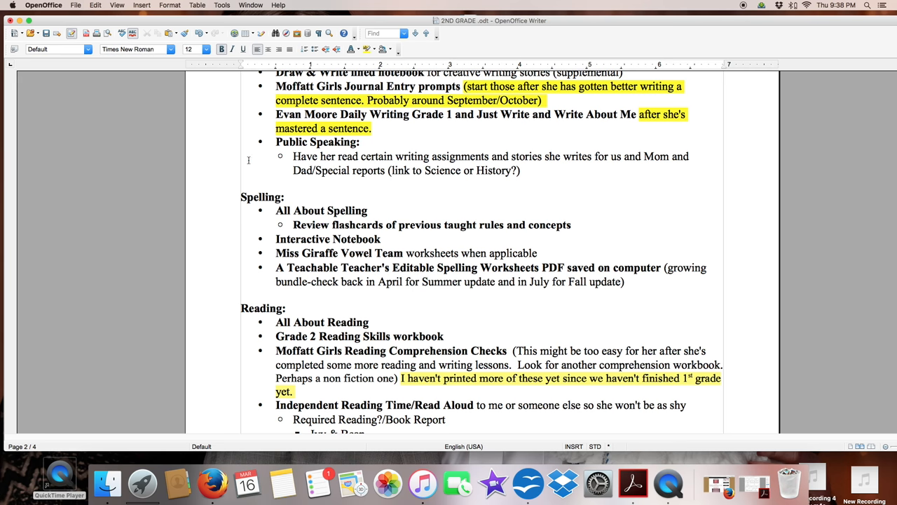
pyautogui.scroll(-3)
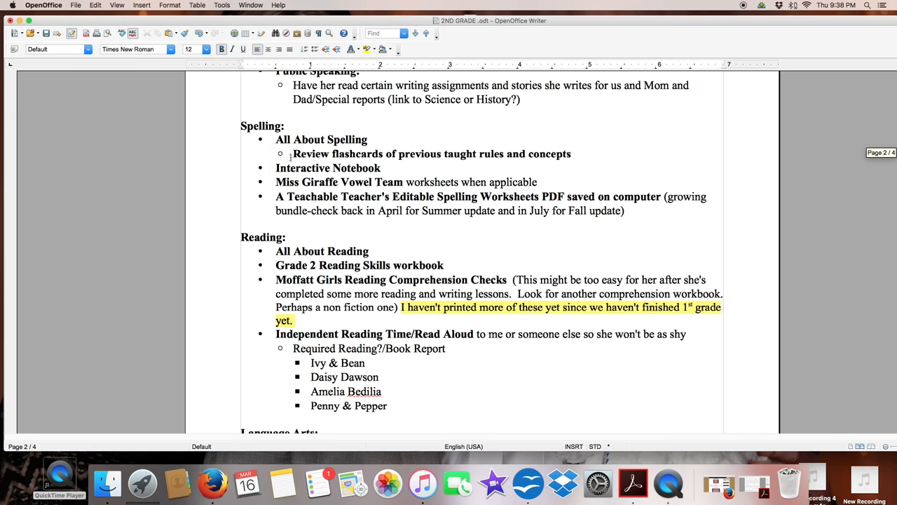
pyautogui.scroll(-3)
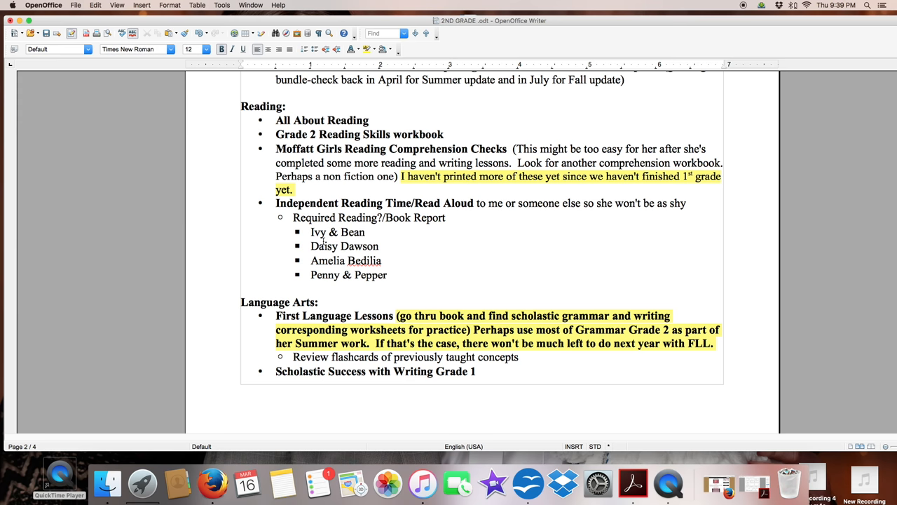
pyautogui.scroll(-3)
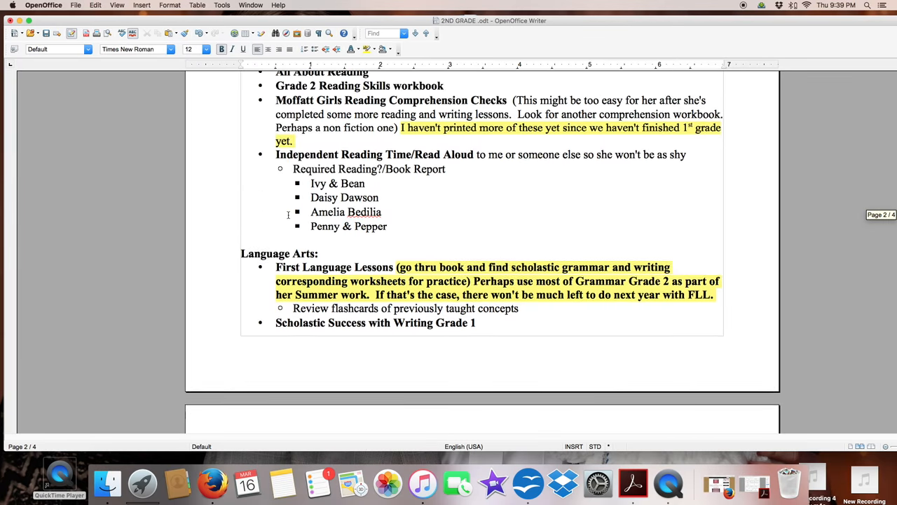
pyautogui.scroll(-3)
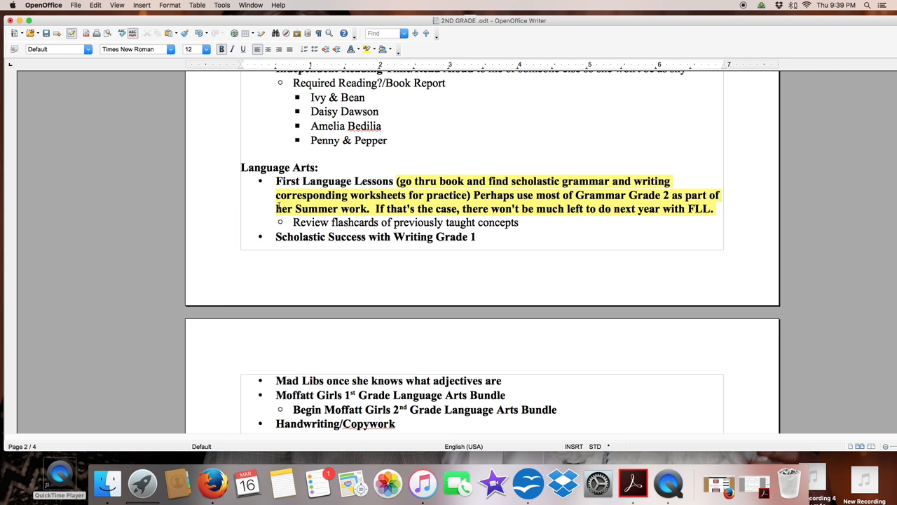
pyautogui.scroll(-3)
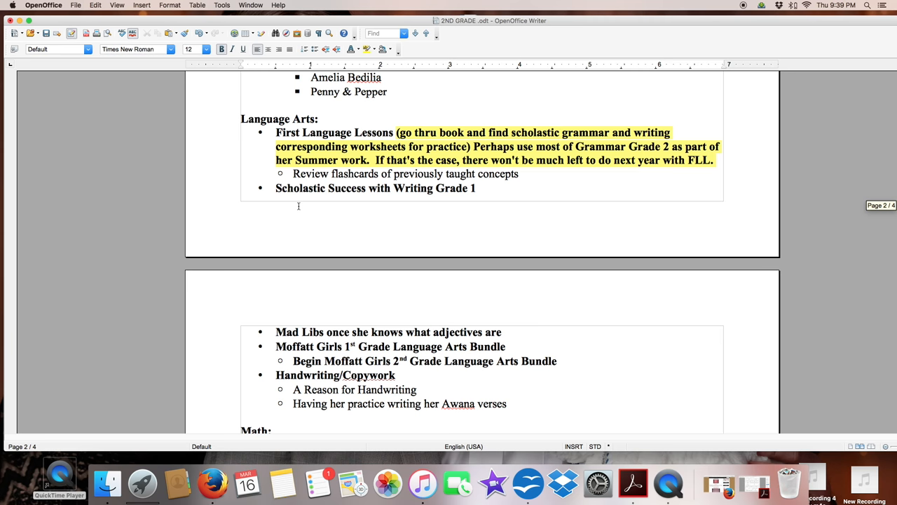
pyautogui.scroll(-3)
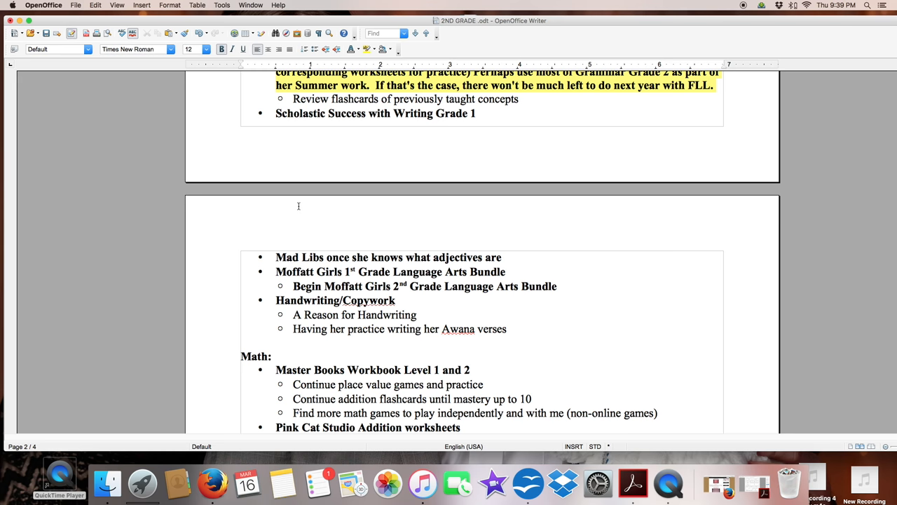
pyautogui.moveTo(255, 194)
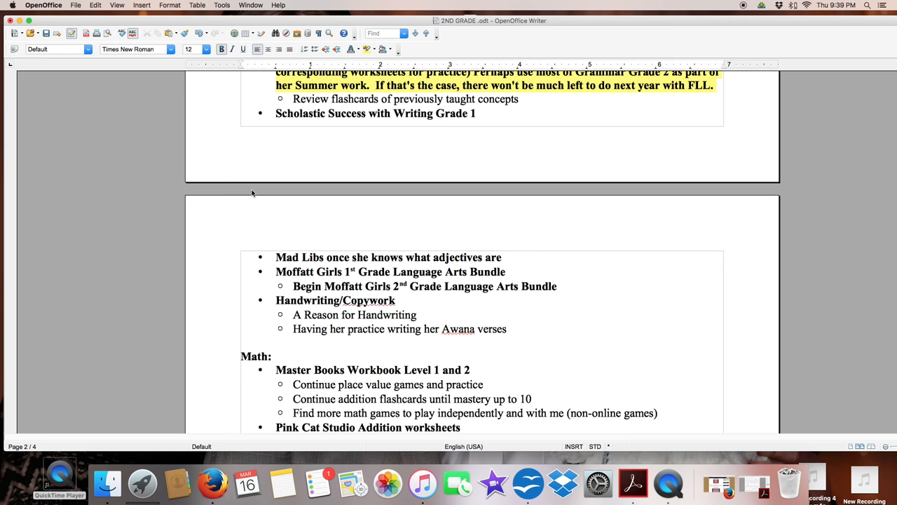
pyautogui.moveTo(247, 190)
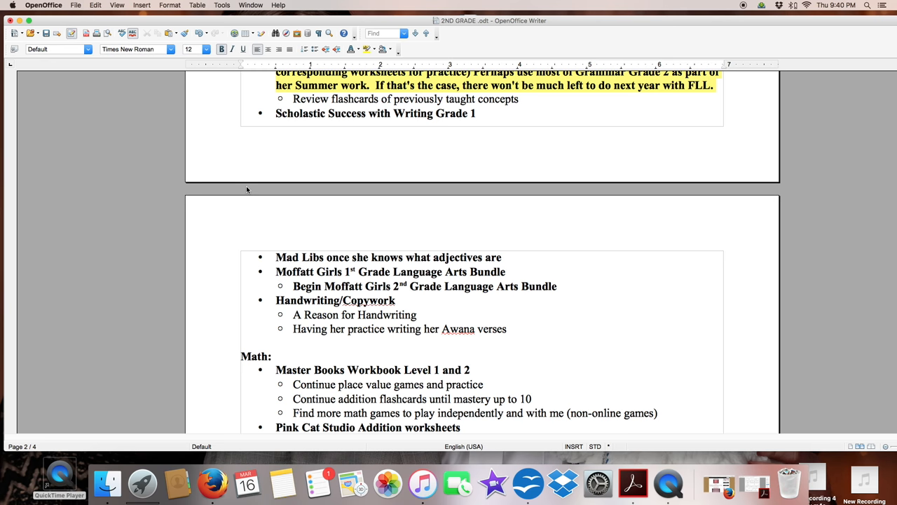
pyautogui.scroll(-3)
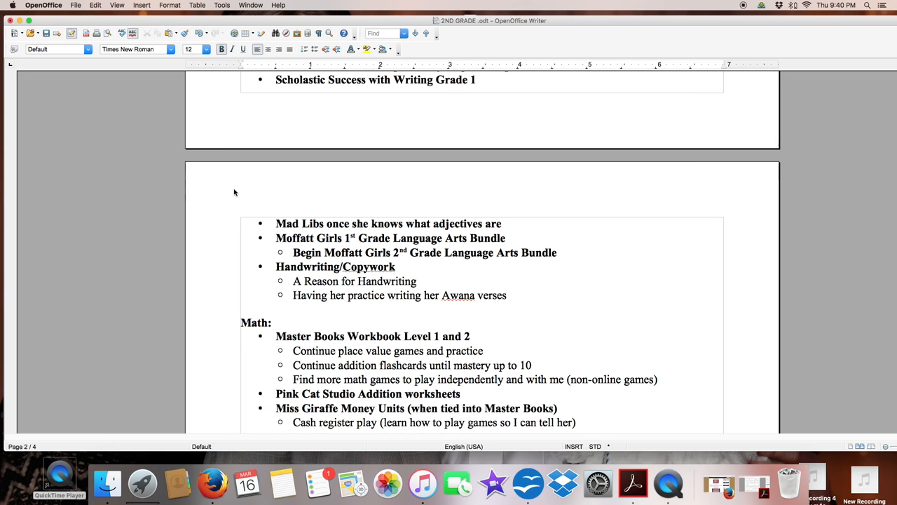
pyautogui.scroll(-3)
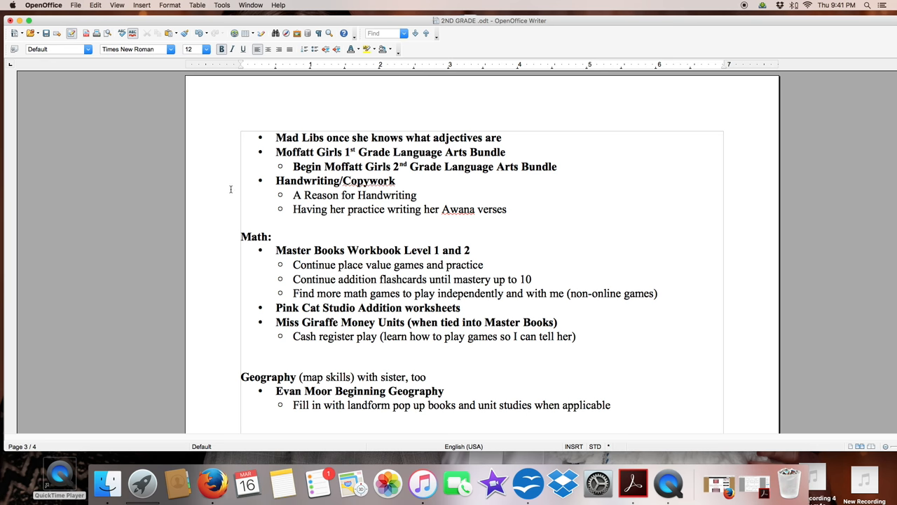
pyautogui.scroll(-3)
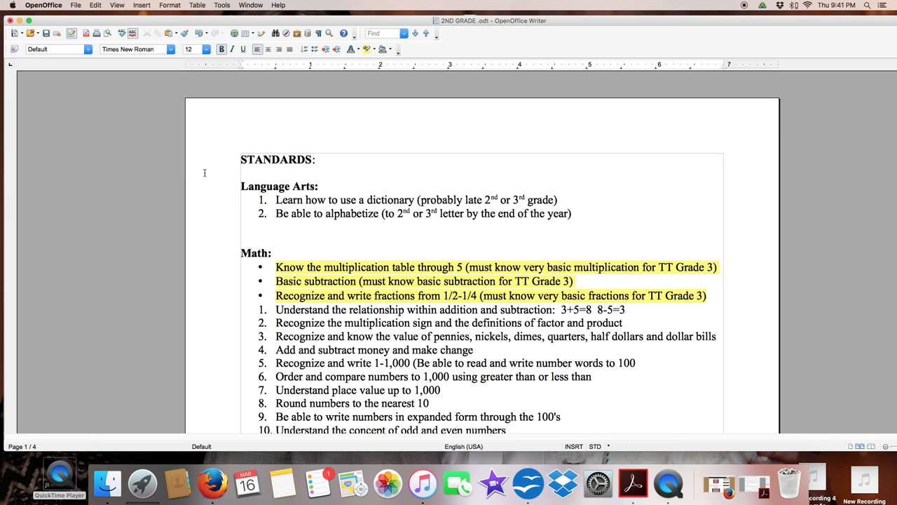
pyautogui.moveTo(365, 155)
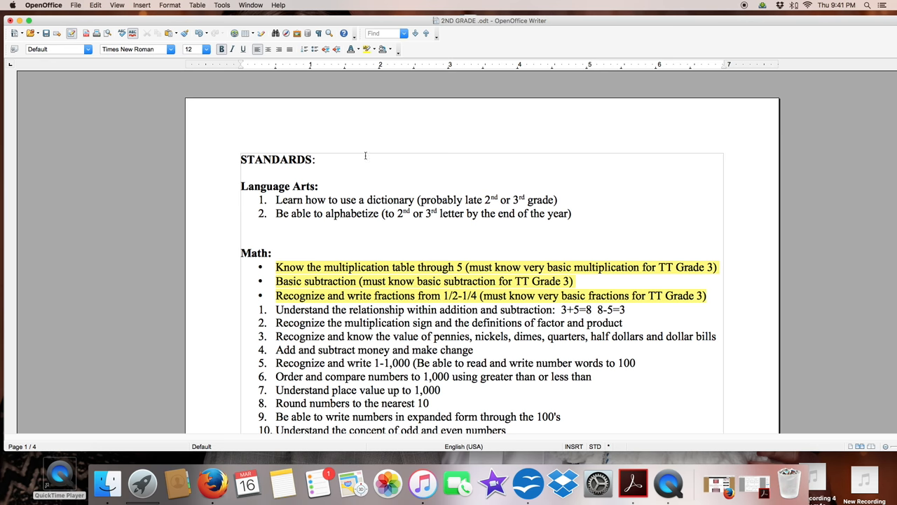